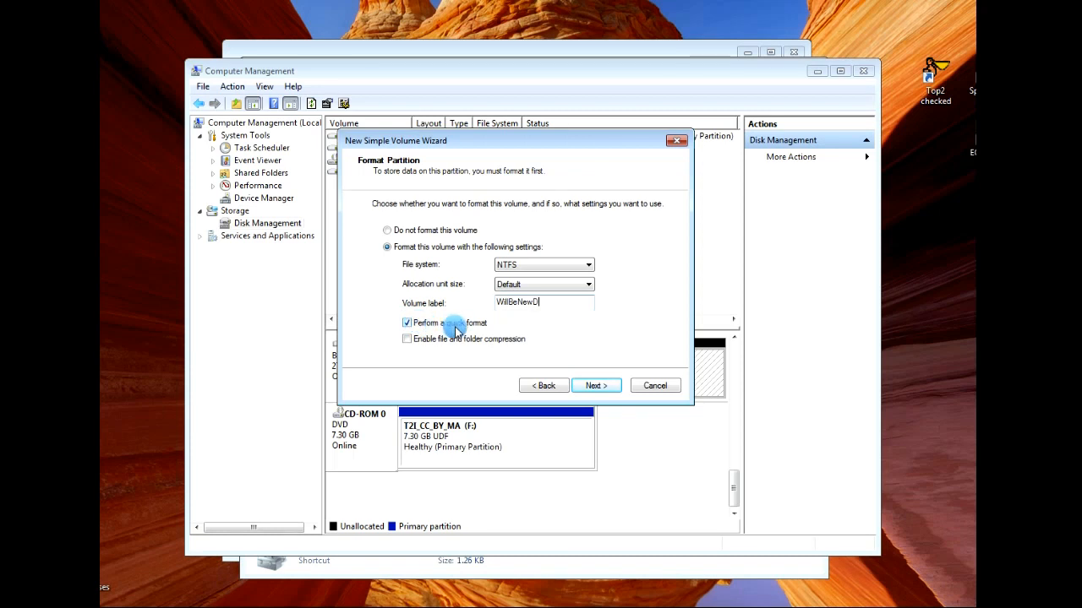
Step: Turn off quick format for the NTFS volume 'IWillBeNewD' and reach the wizard's final summary
{"action": "left_click", "coordinate": [406, 323]}
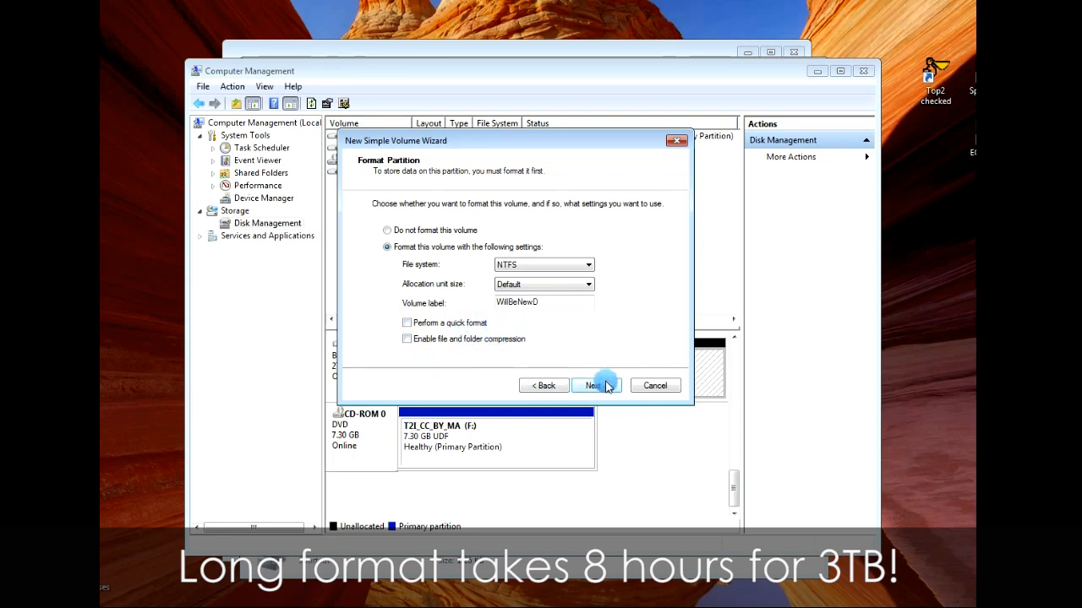
{"action": "left_click", "coordinate": [594, 385]}
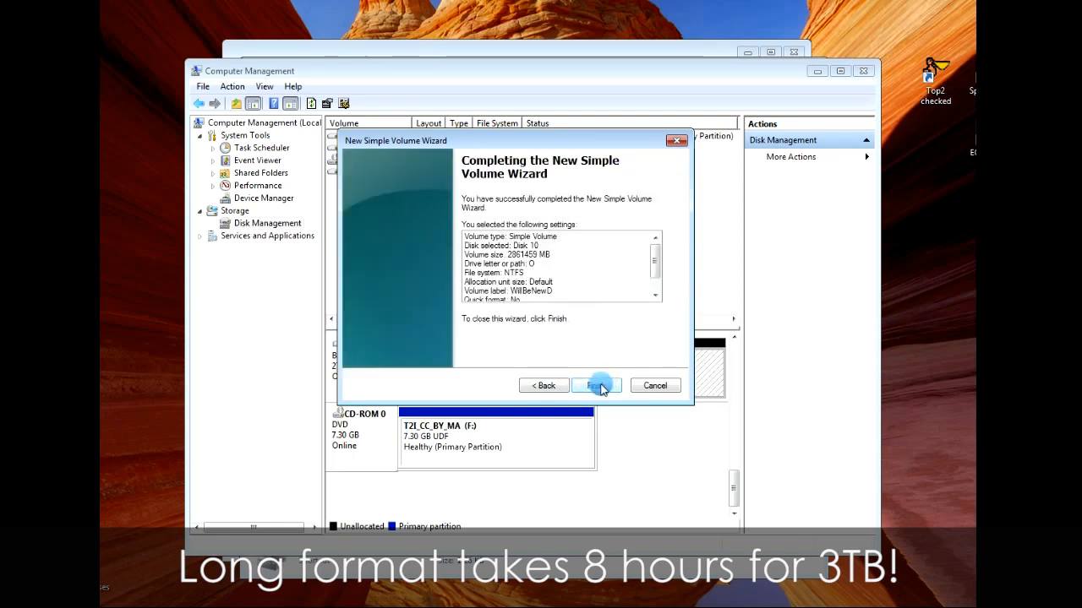